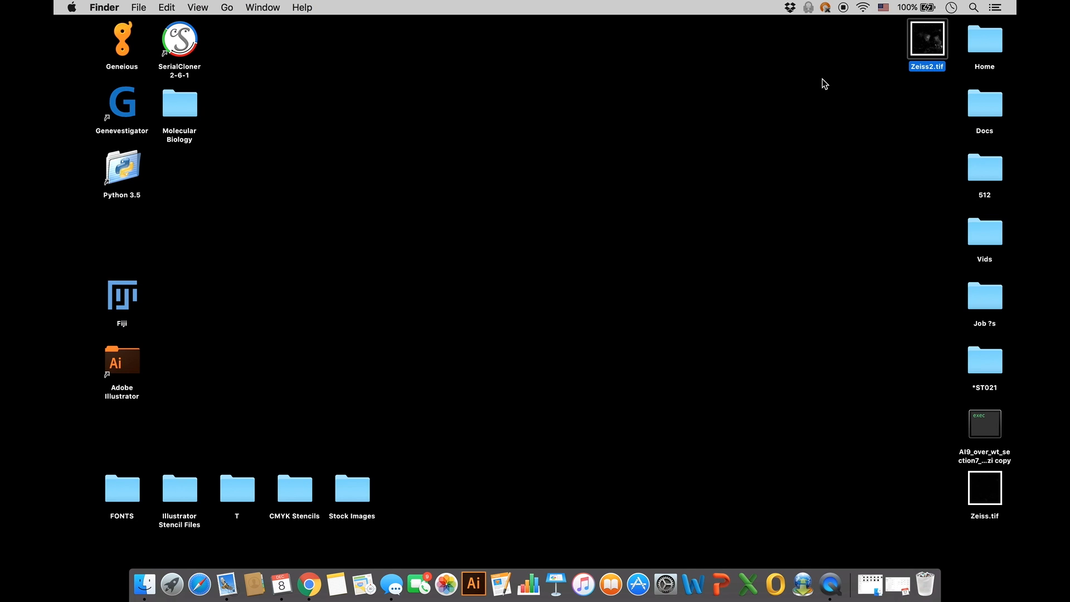
- Drop Zeiss2.tif onto Fiji to load the multichannel confocal stack
left_click_drag(926, 38, 265, 210)
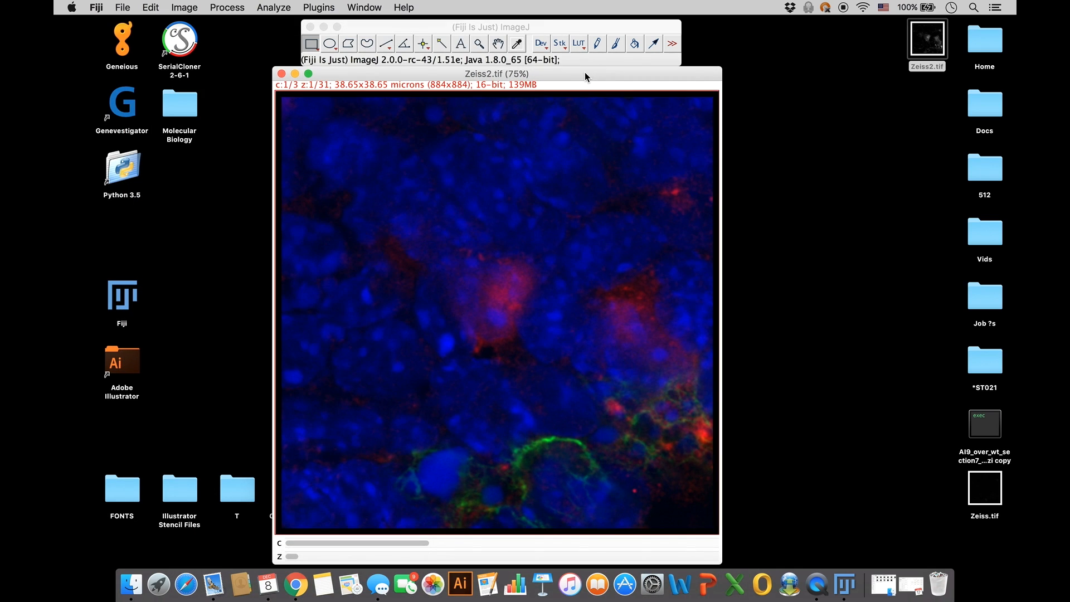
mouse_move(444, 194)
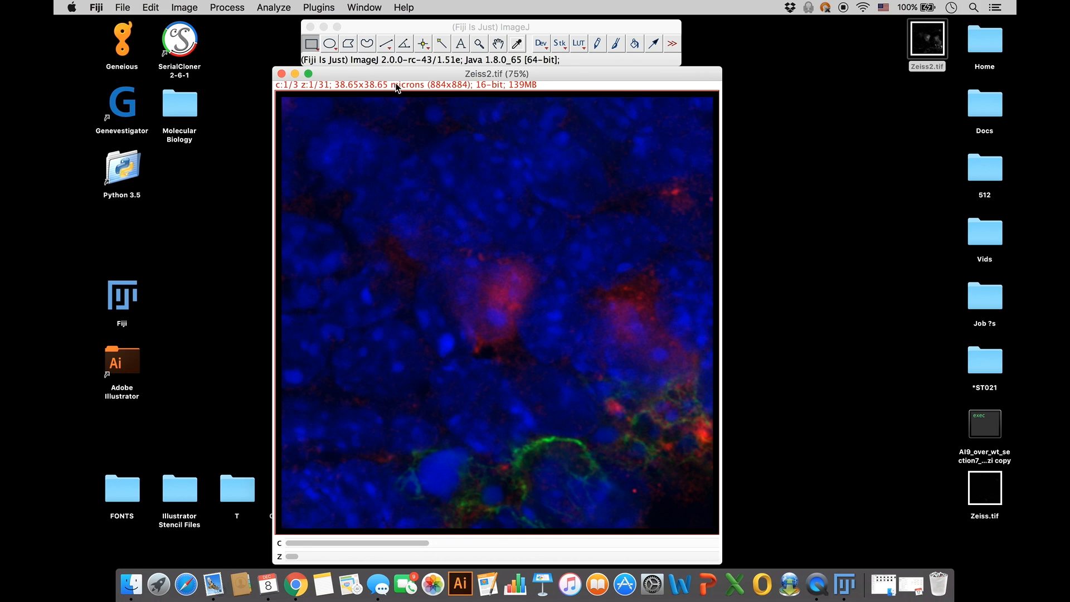
mouse_move(371, 430)
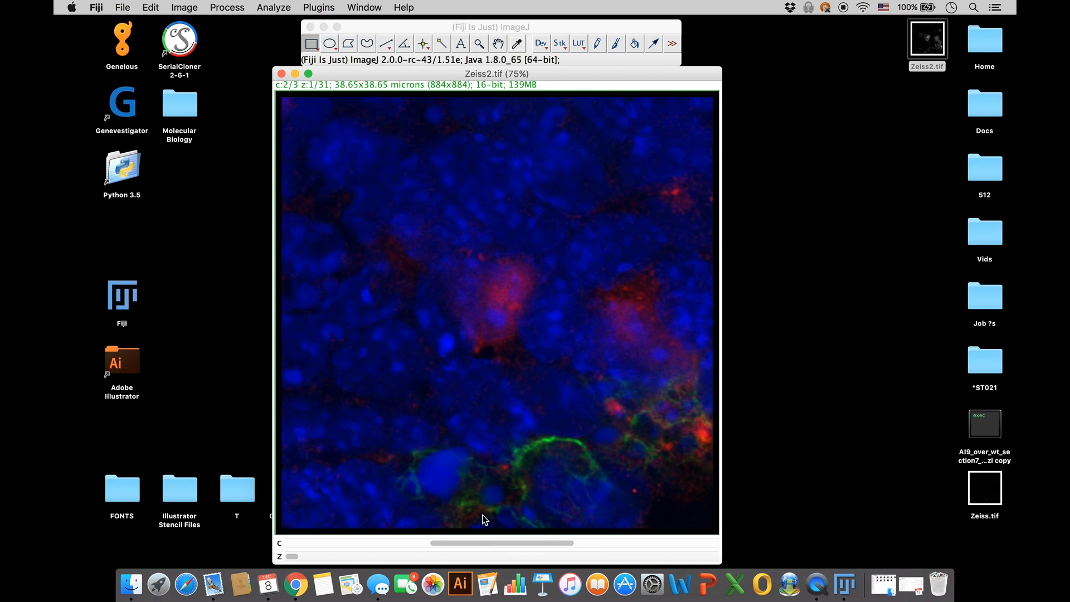
mouse_move(587, 507)
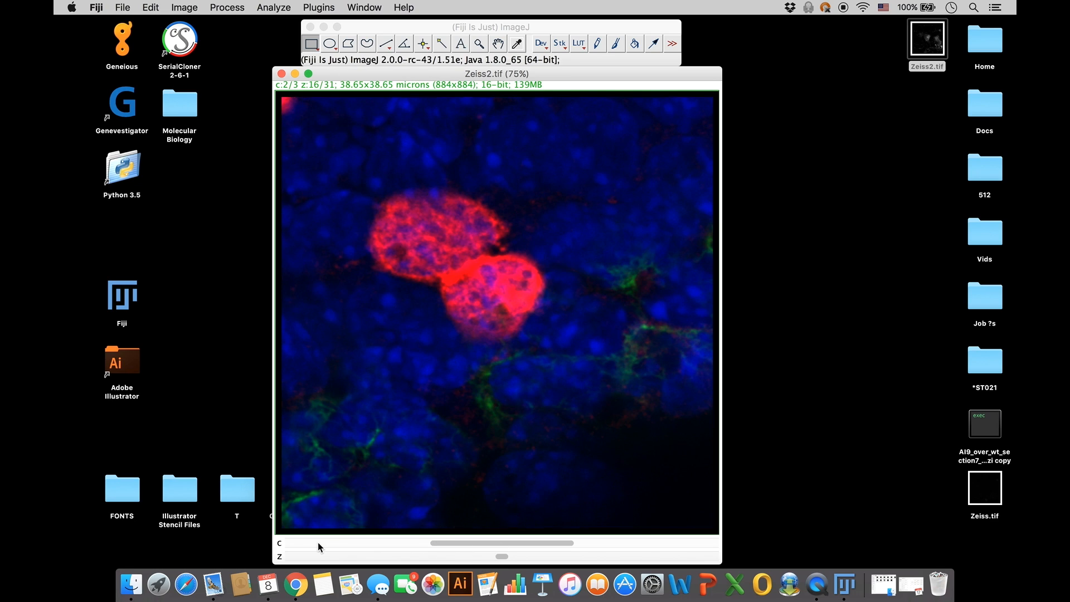
- On the first (red) channel, apply the Yellow LUT, then a multicolour spectrum LUT
left_click_drag(383, 542, 286, 542)
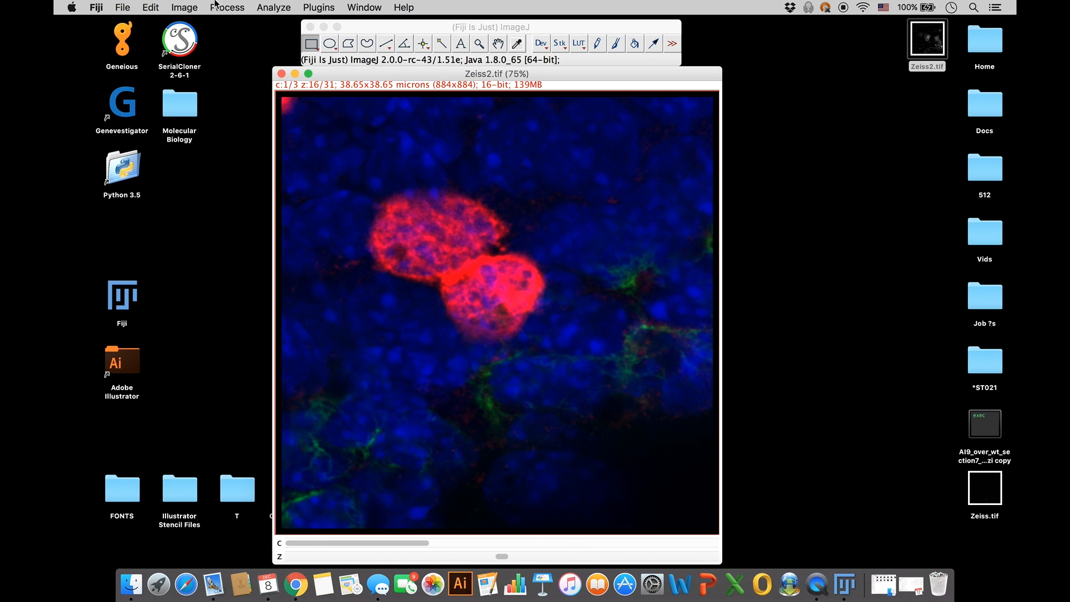
left_click(183, 7)
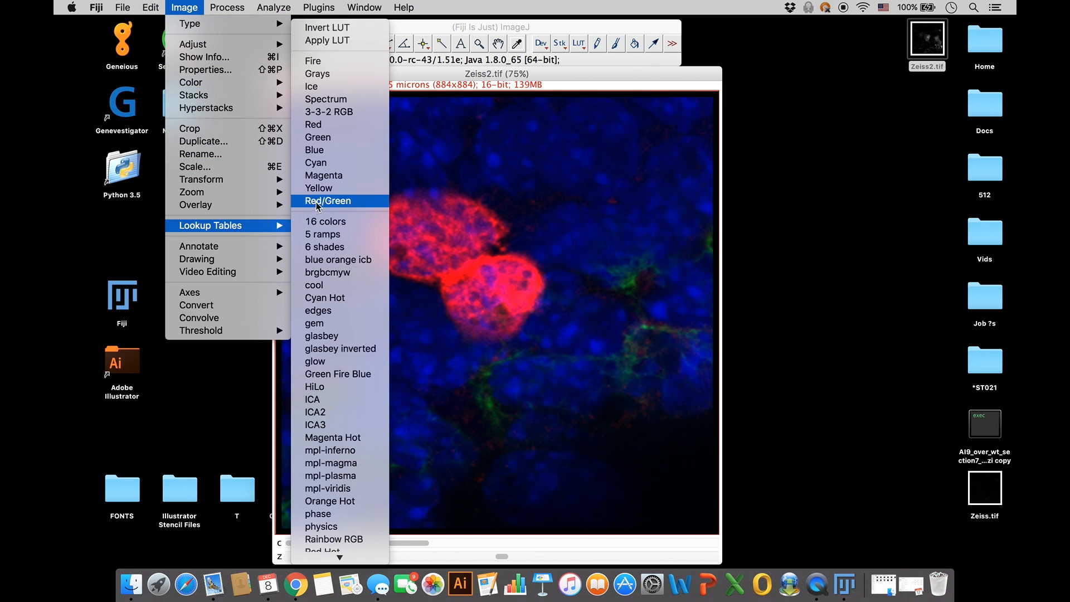
mouse_move(319, 188)
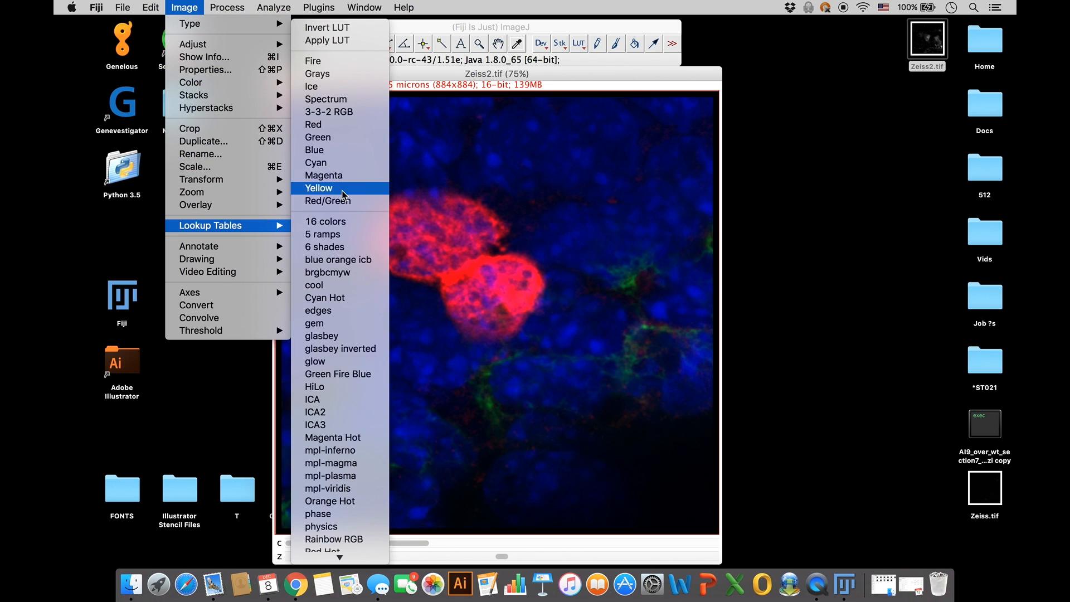
left_click(319, 187)
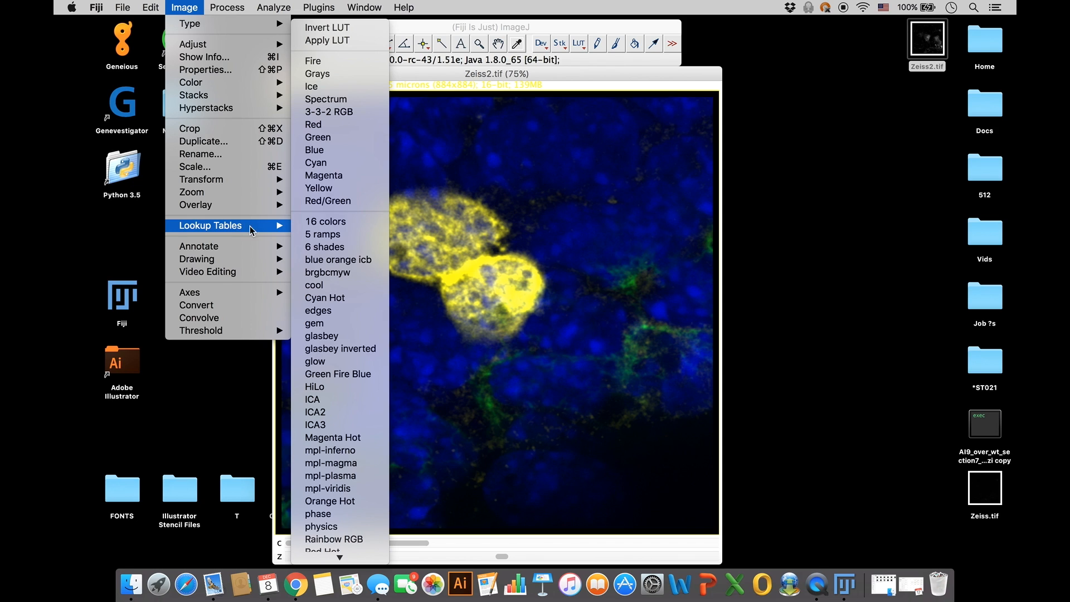
left_click(335, 538)
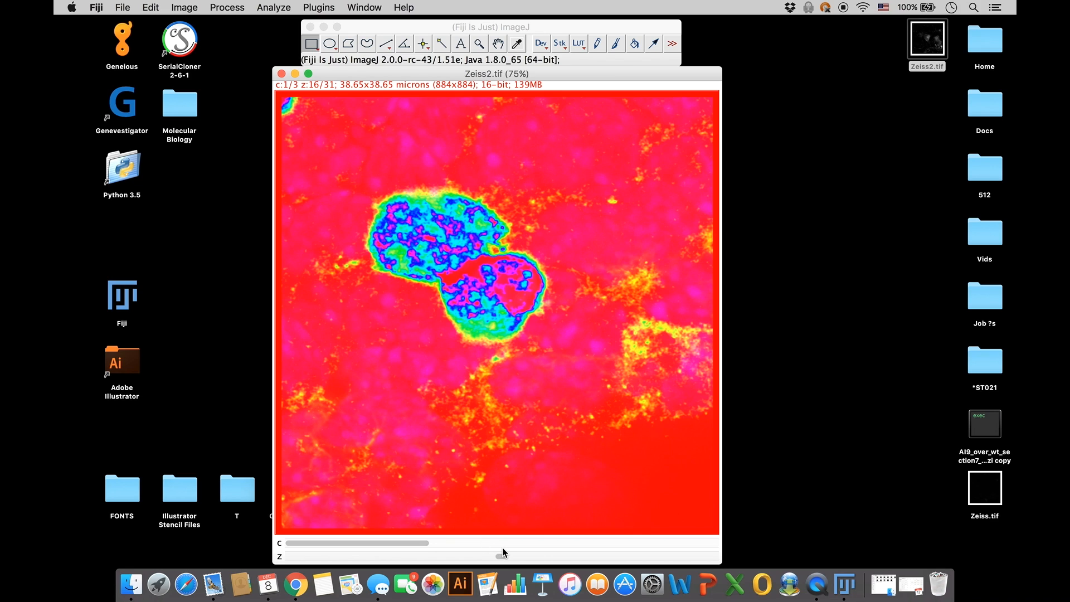
- Recolour the channel Magenta, then Cyan Hot, ending with the Green Fire Blue heat LUT
left_click(183, 7)
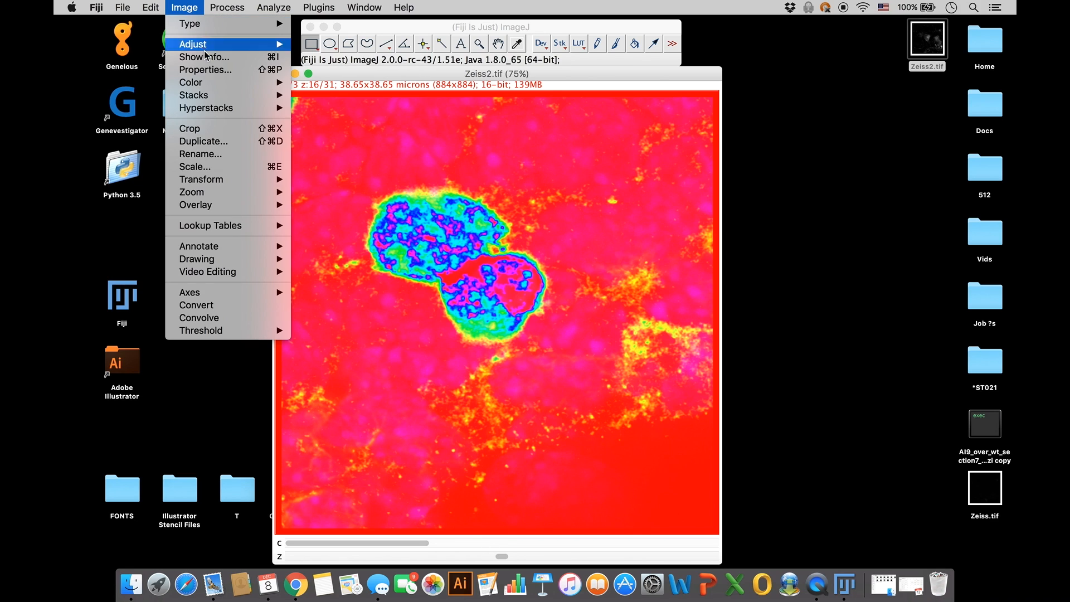
mouse_move(235, 222)
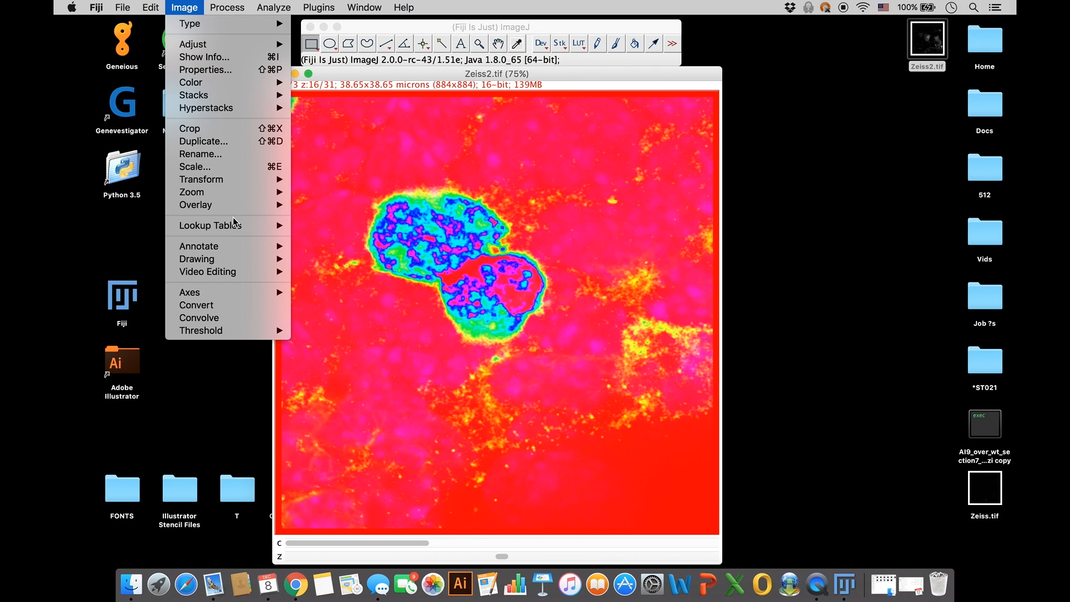
left_click(210, 225)
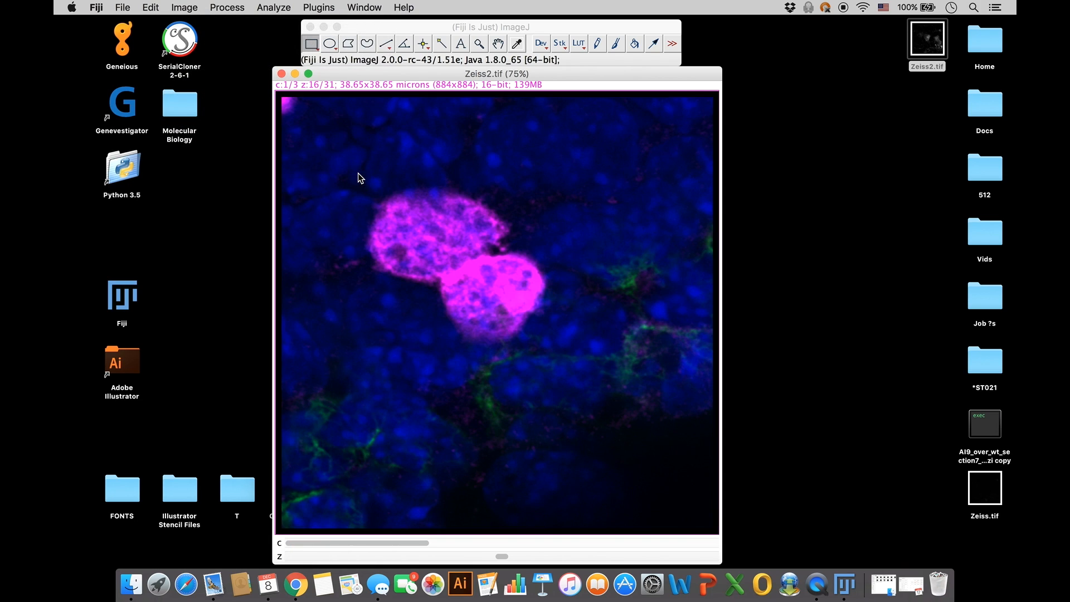
mouse_move(254, 52)
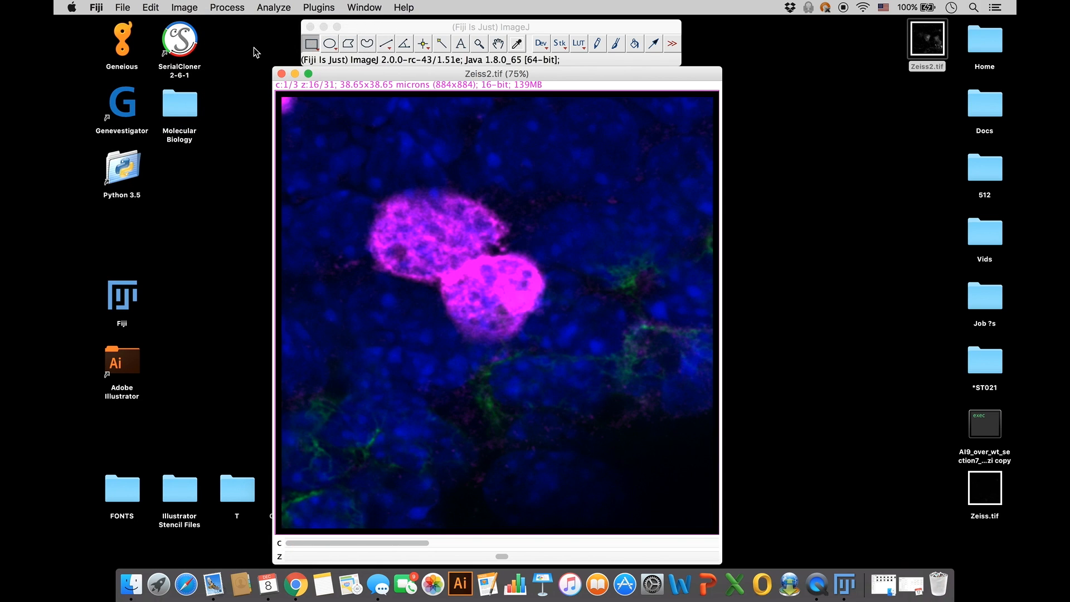
left_click(185, 7)
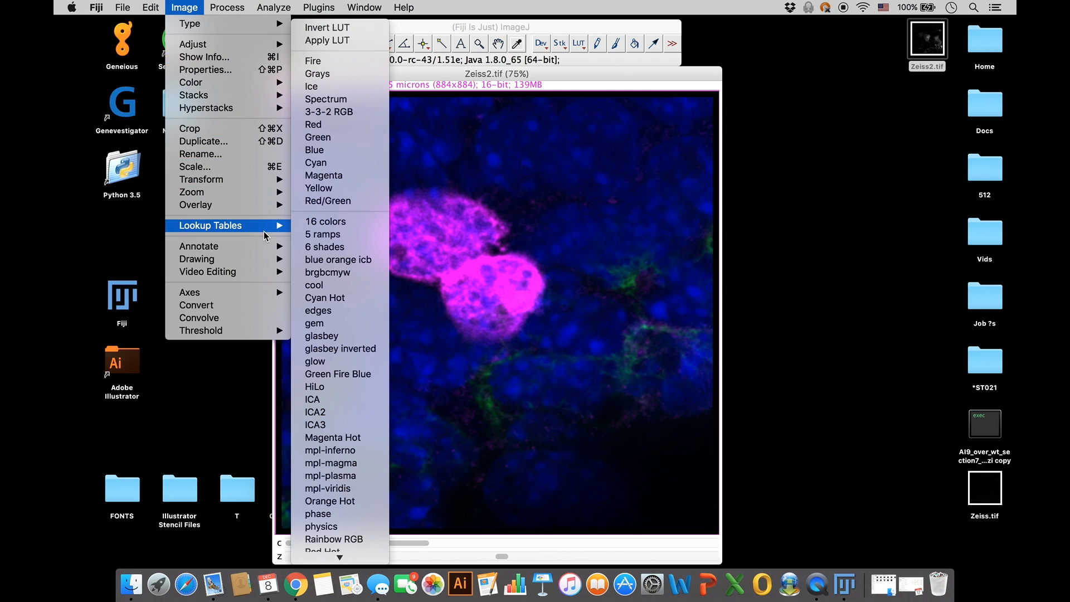
mouse_move(335, 297)
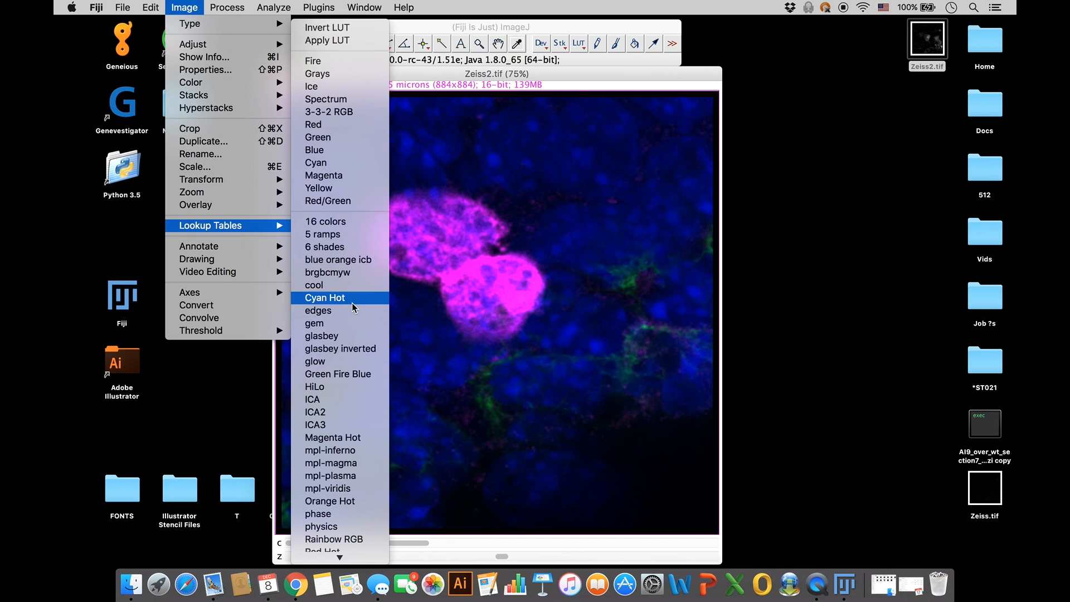
left_click(325, 298)
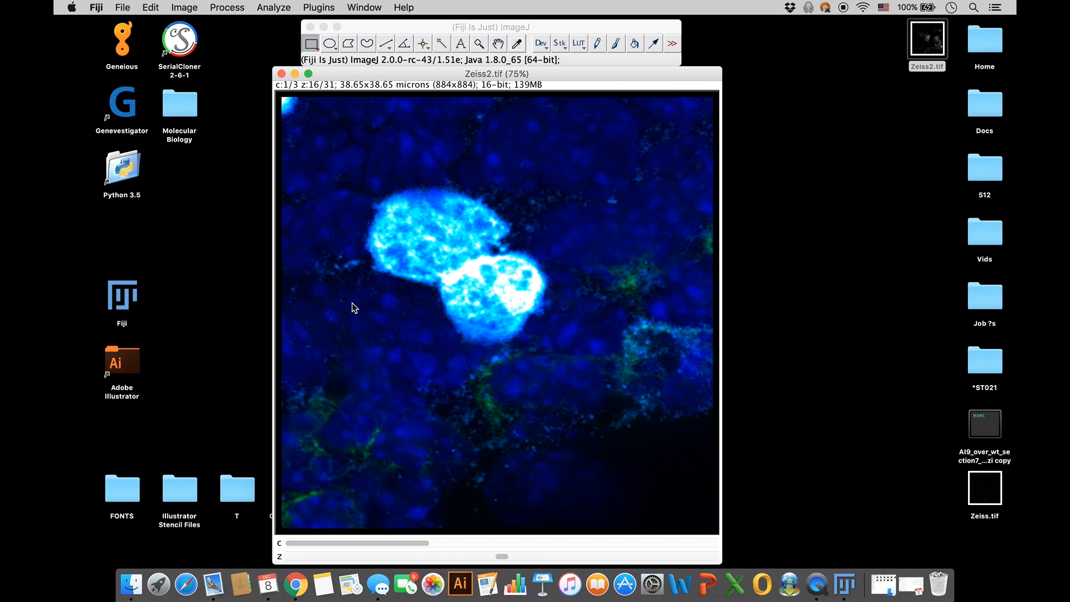
mouse_move(198, 12)
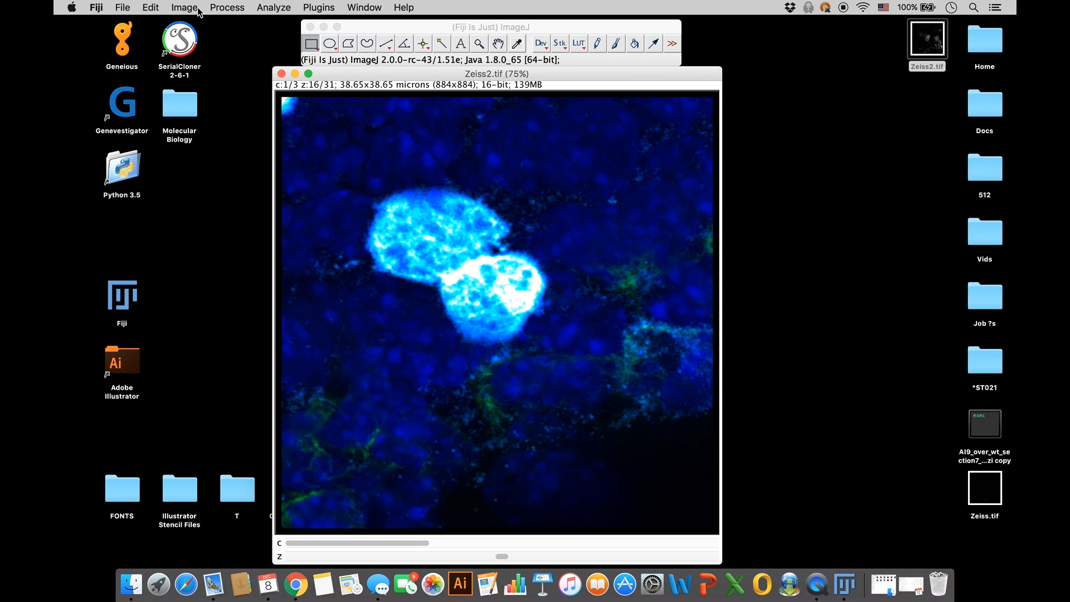
left_click(184, 7)
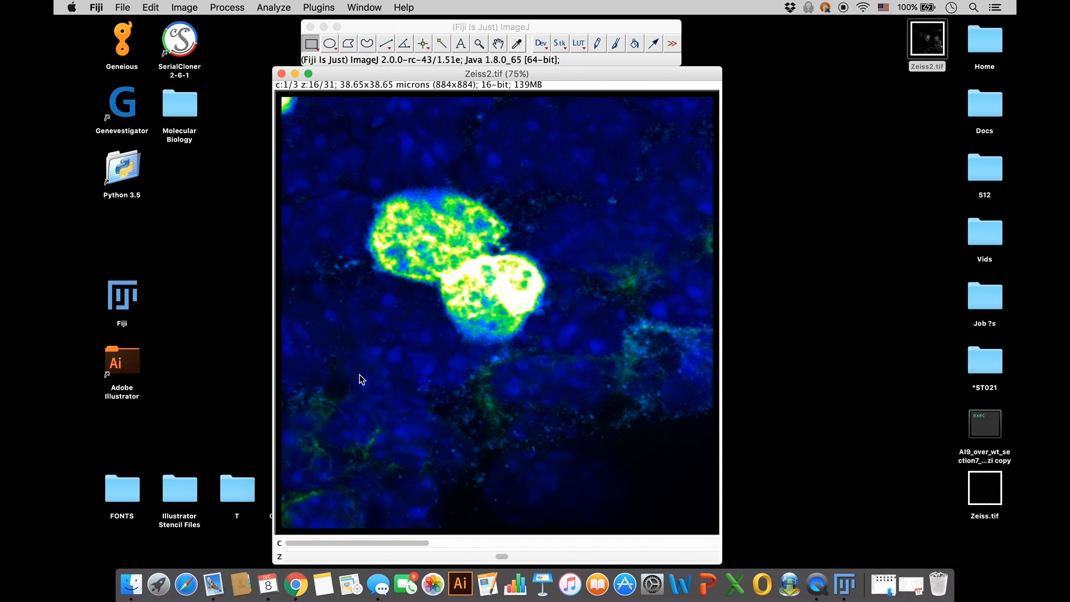
left_click(183, 7)
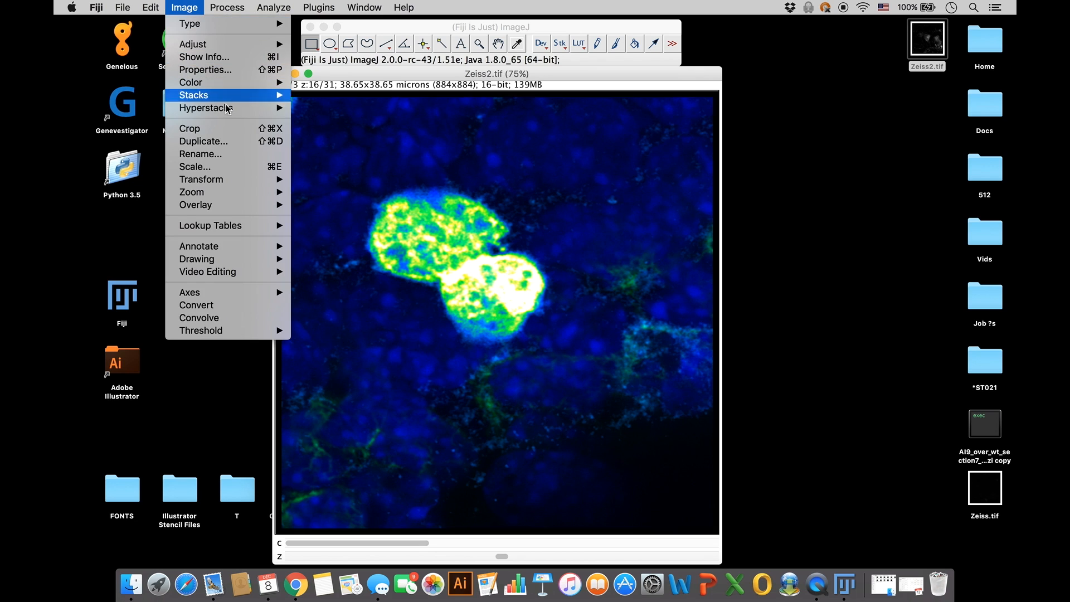
- Split Zeiss2.tif into separate C1 red, C2 green and C3 blue channel windows via Image > Color
left_click(210, 225)
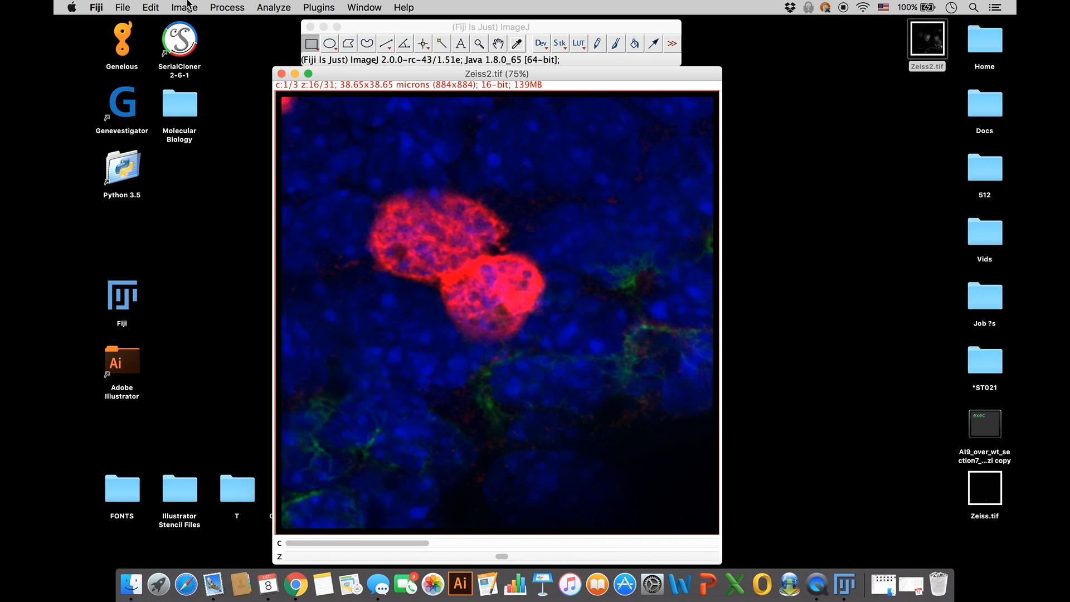
left_click(184, 8)
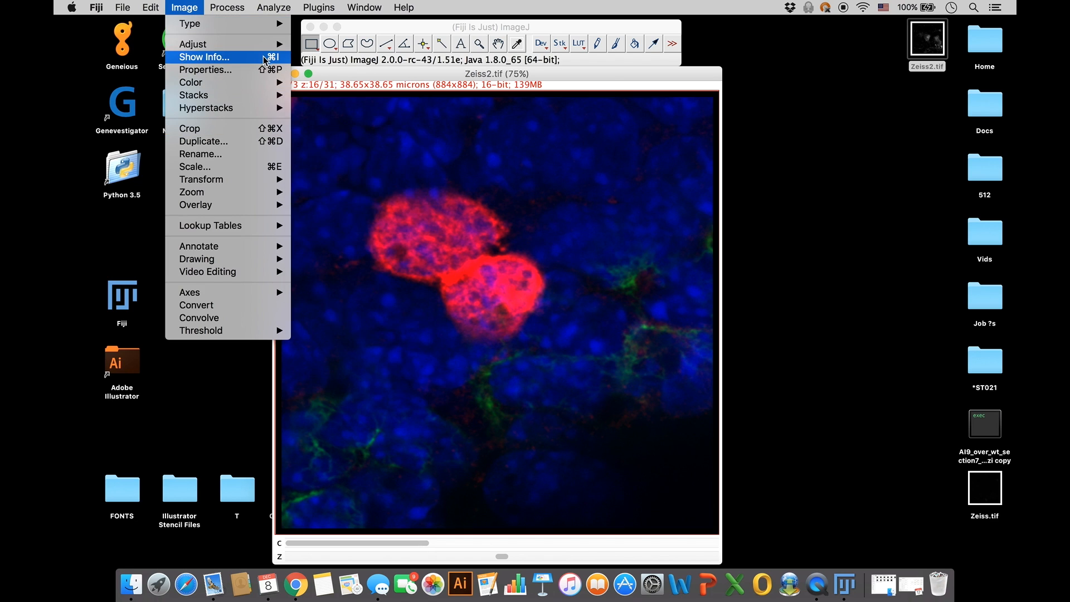
left_click(190, 82)
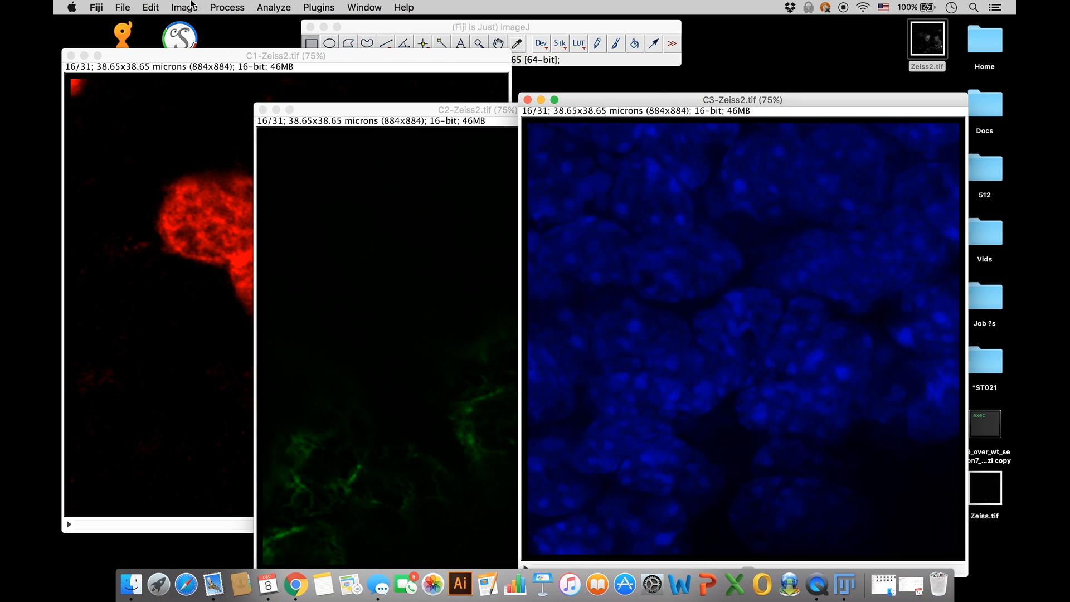
left_click(183, 7)
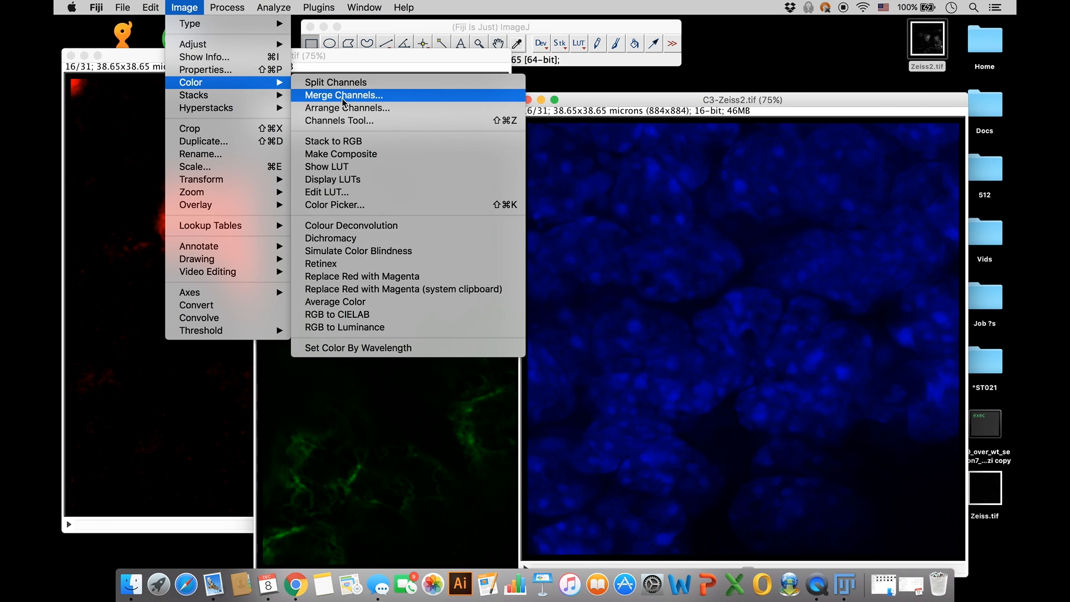
- Merge channels with C1-Zeiss2.tif as magenta, keeping source images and ignoring source LUTs
left_click(343, 95)
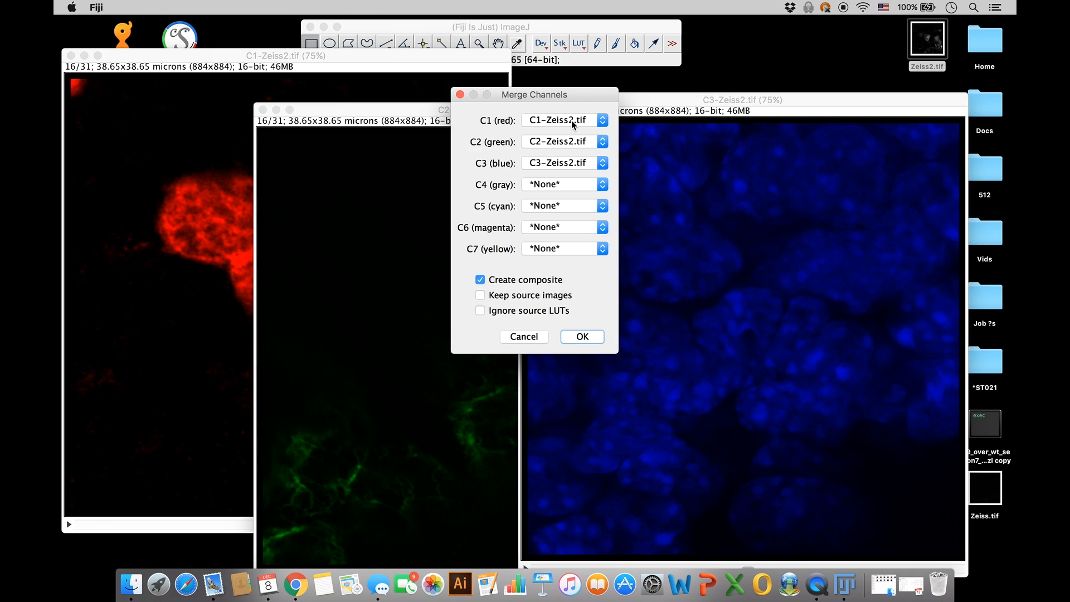
mouse_move(546, 122)
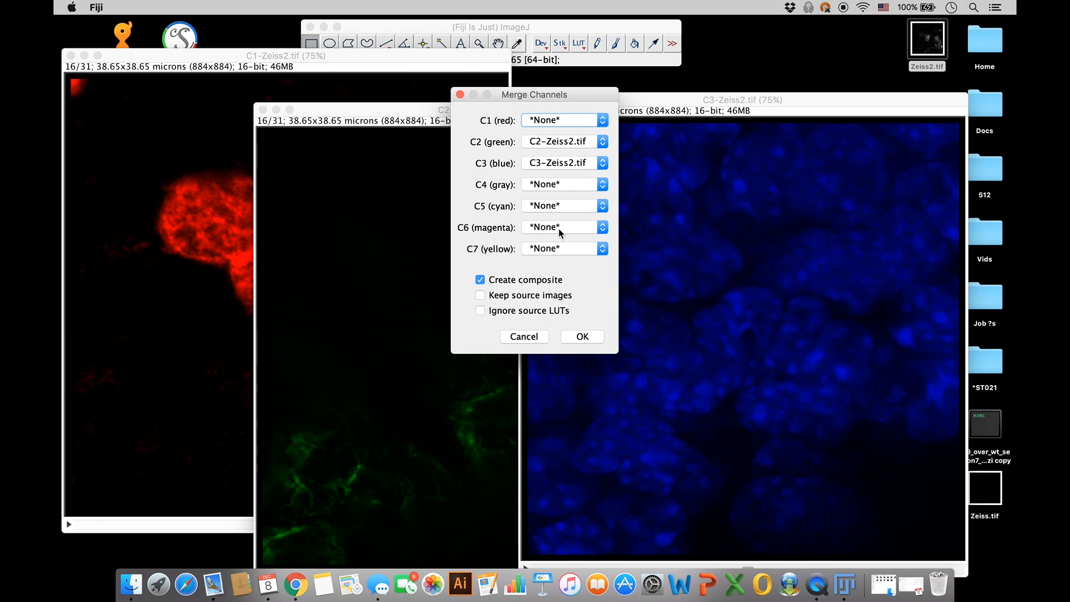
left_click(563, 227)
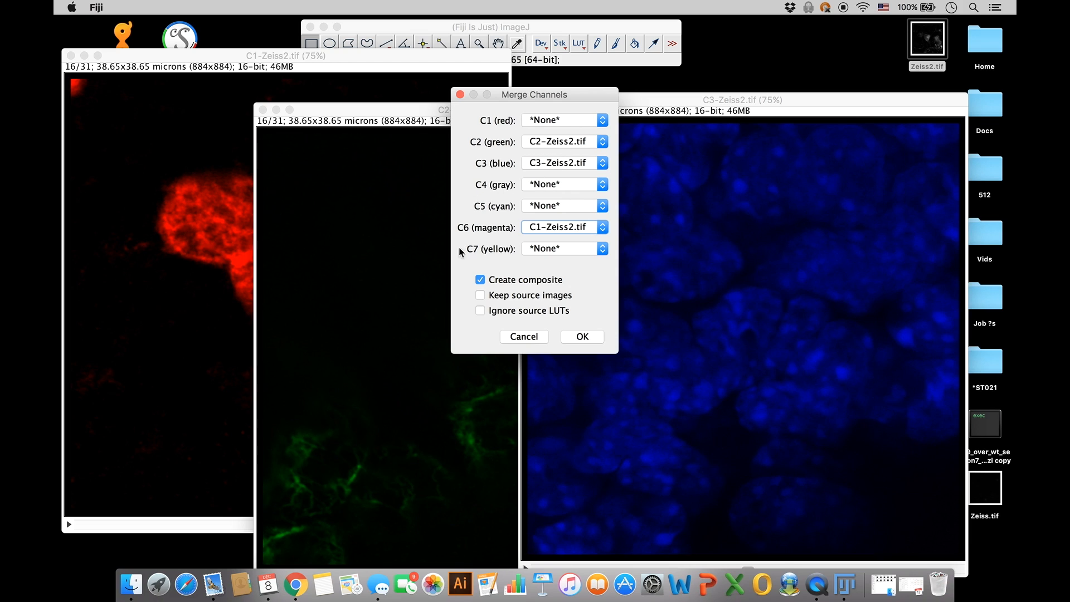
mouse_move(553, 308)
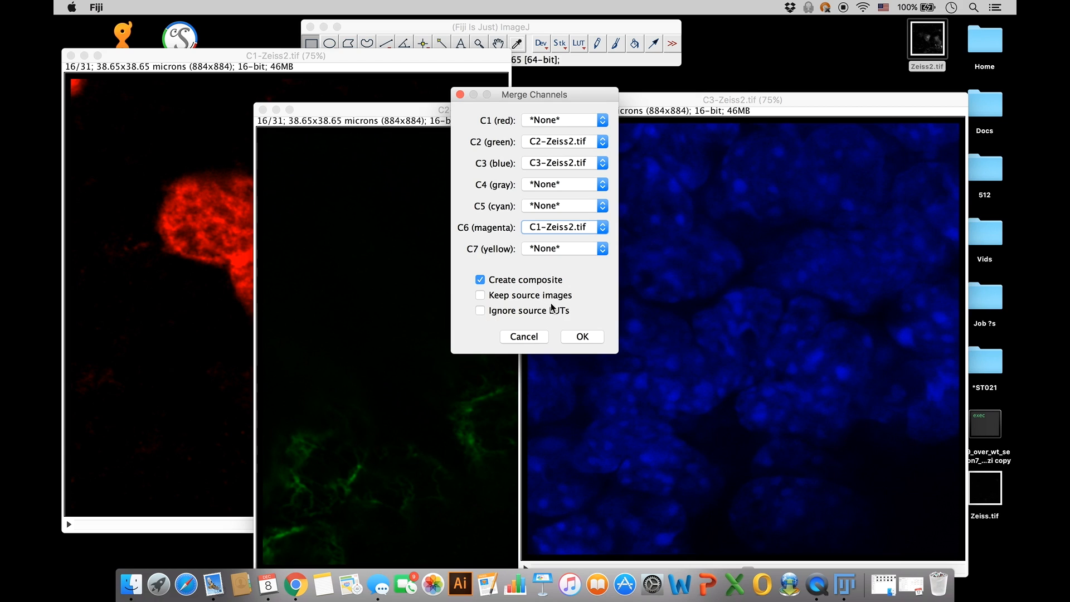
mouse_move(475, 324)
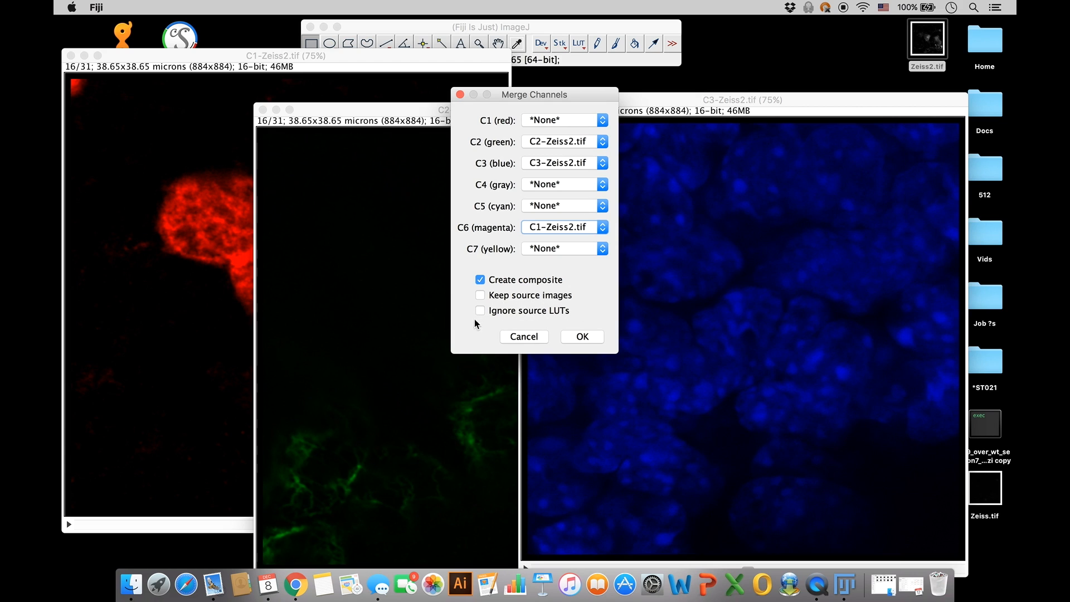
left_click(481, 310)
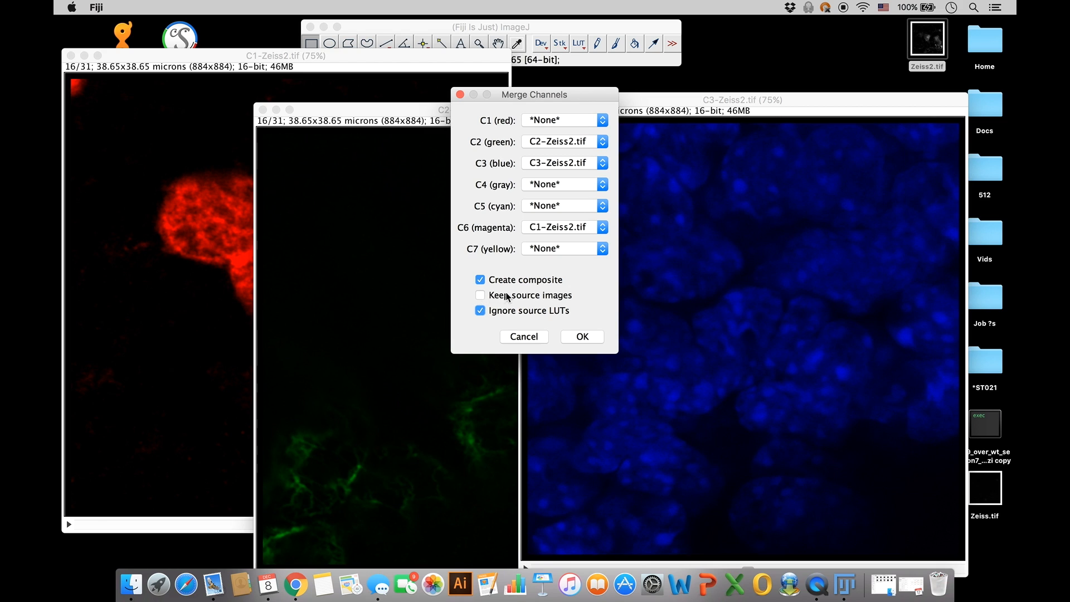
left_click(480, 294)
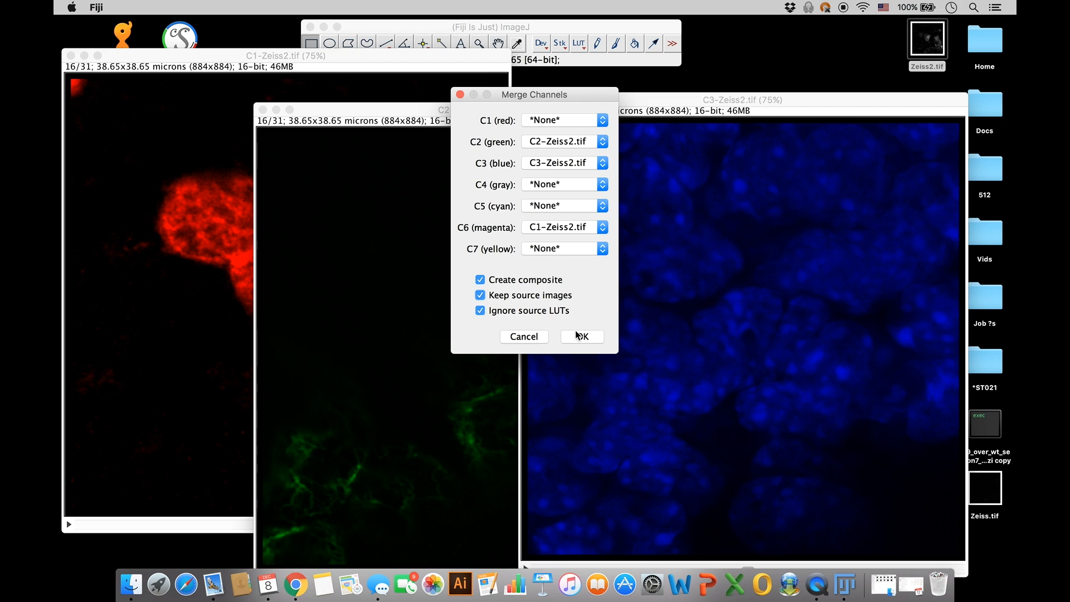
left_click(580, 337)
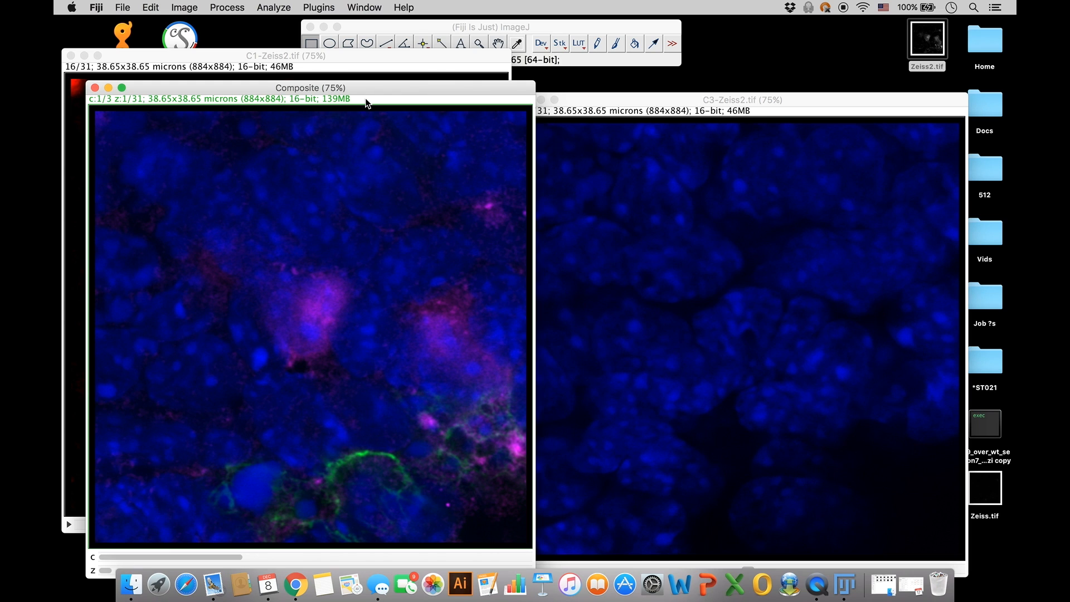
- Browse the Composite stack through slices 7 and 10, then close the Composite window
left_click_drag(310, 88, 545, 51)
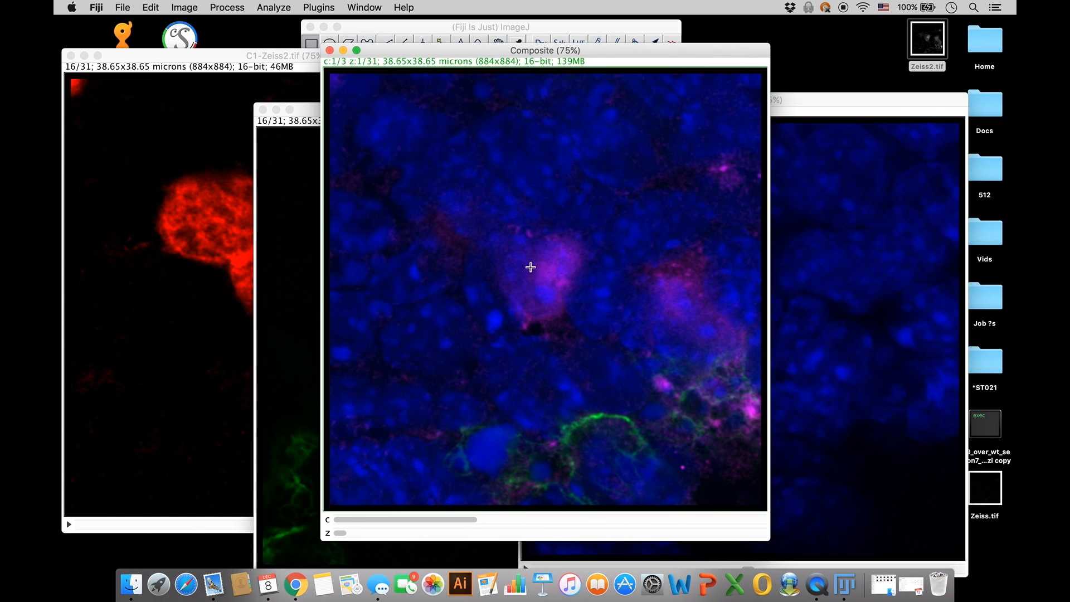
left_click_drag(340, 533, 423, 533)
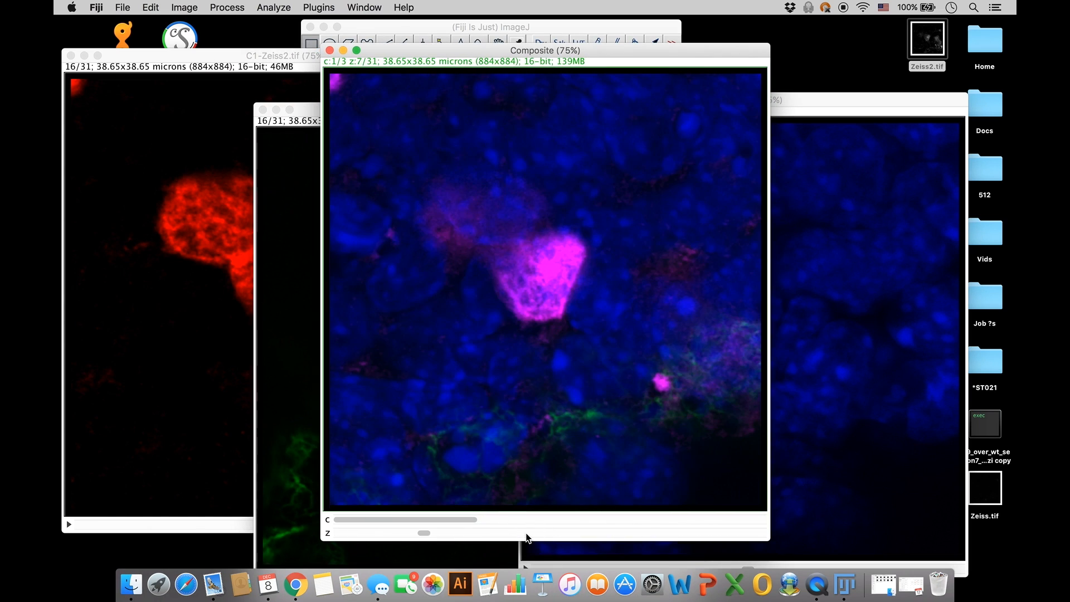
left_click_drag(423, 532, 464, 532)
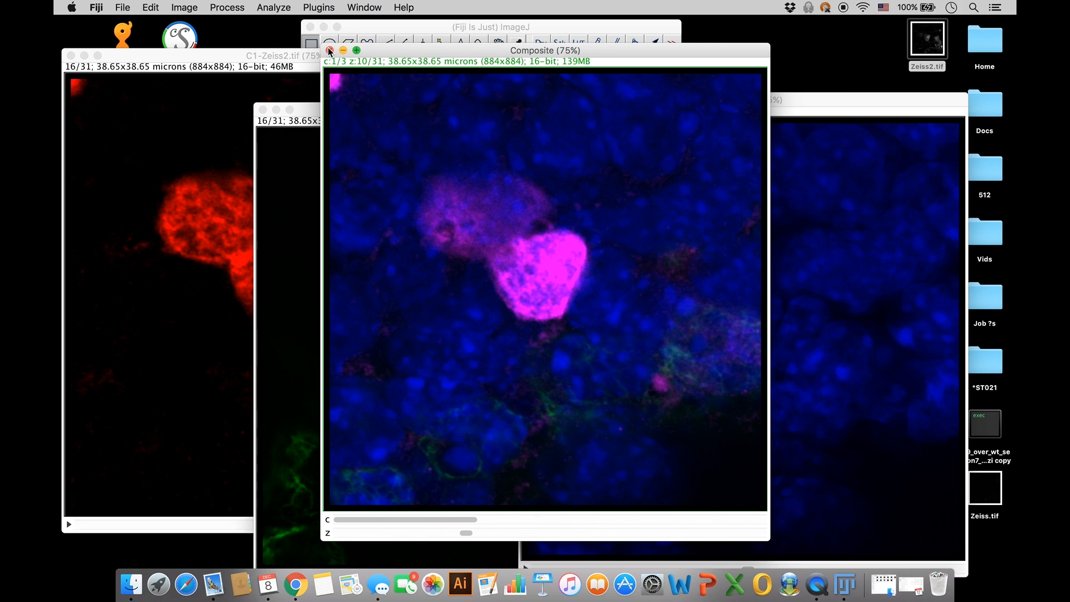
left_click(309, 49)
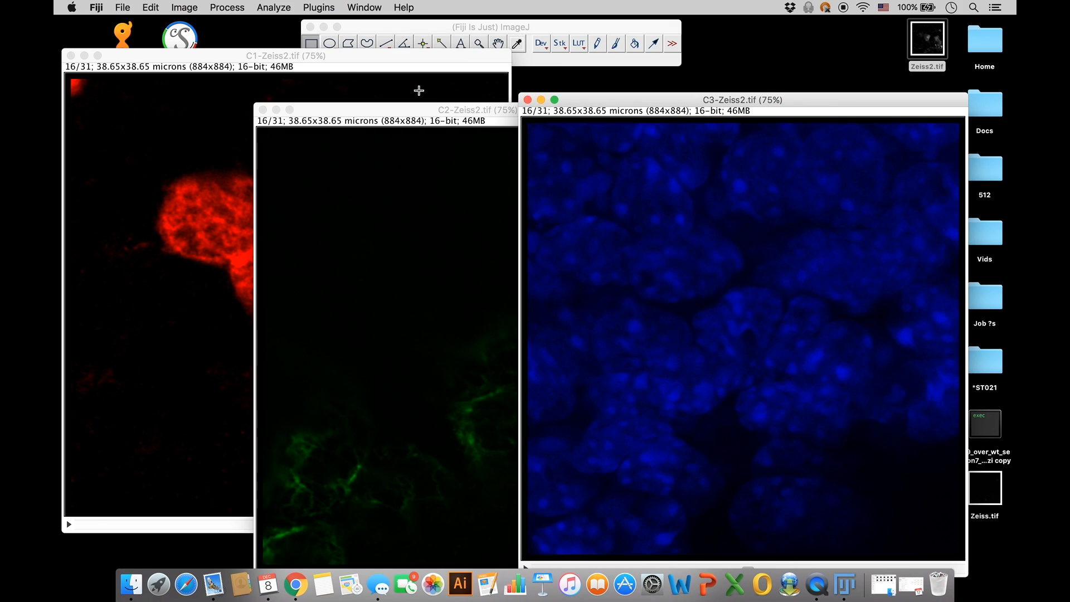
mouse_move(767, 60)
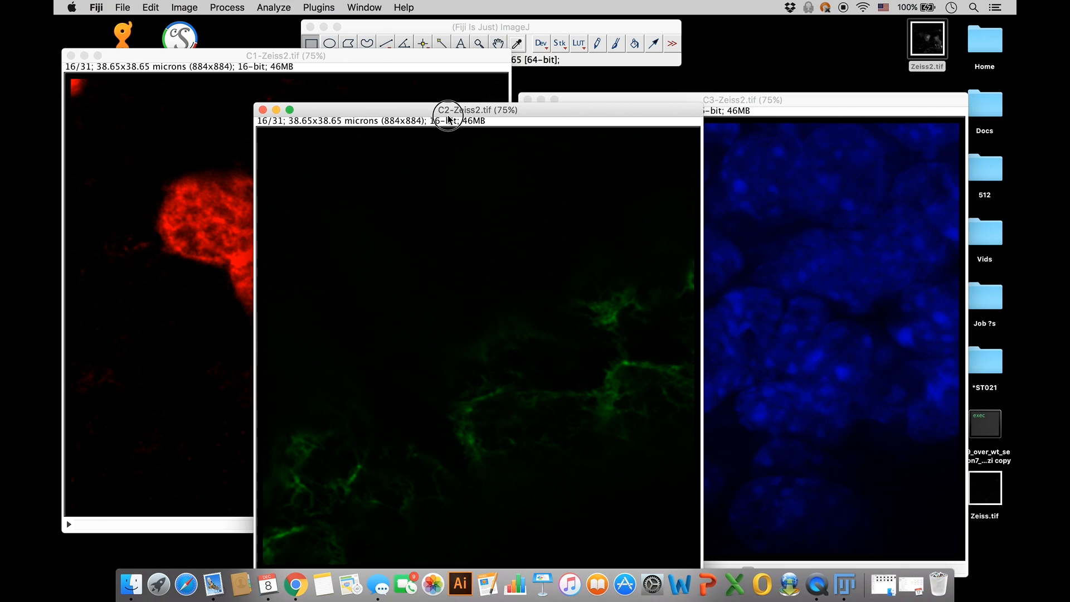
- Bring the green C2-Zeiss2.tif window forward and set it to slice 14
left_click_drag(475, 110, 496, 68)
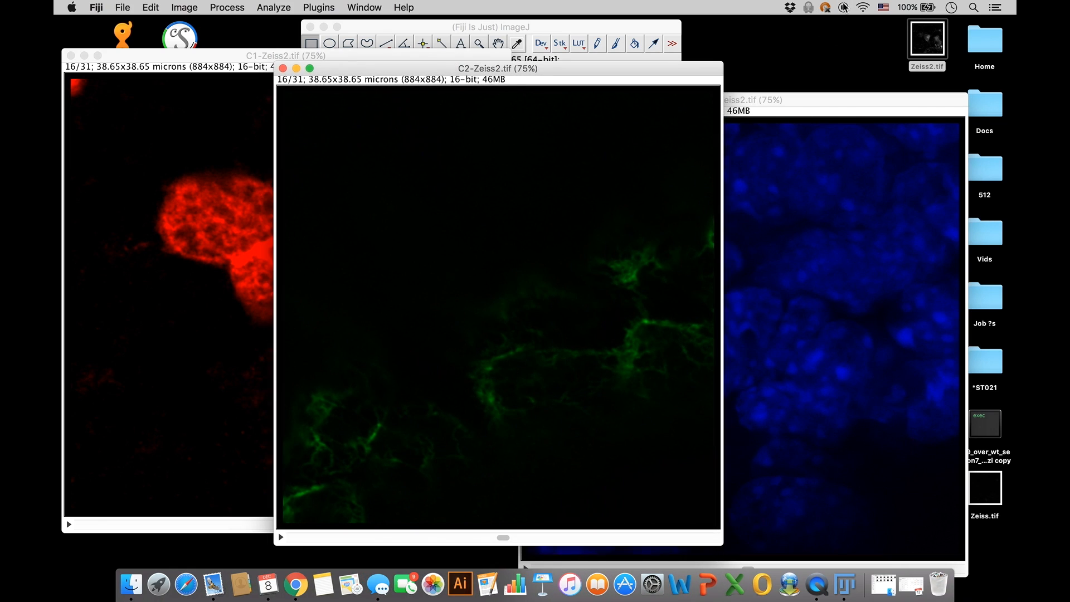
mouse_move(505, 538)
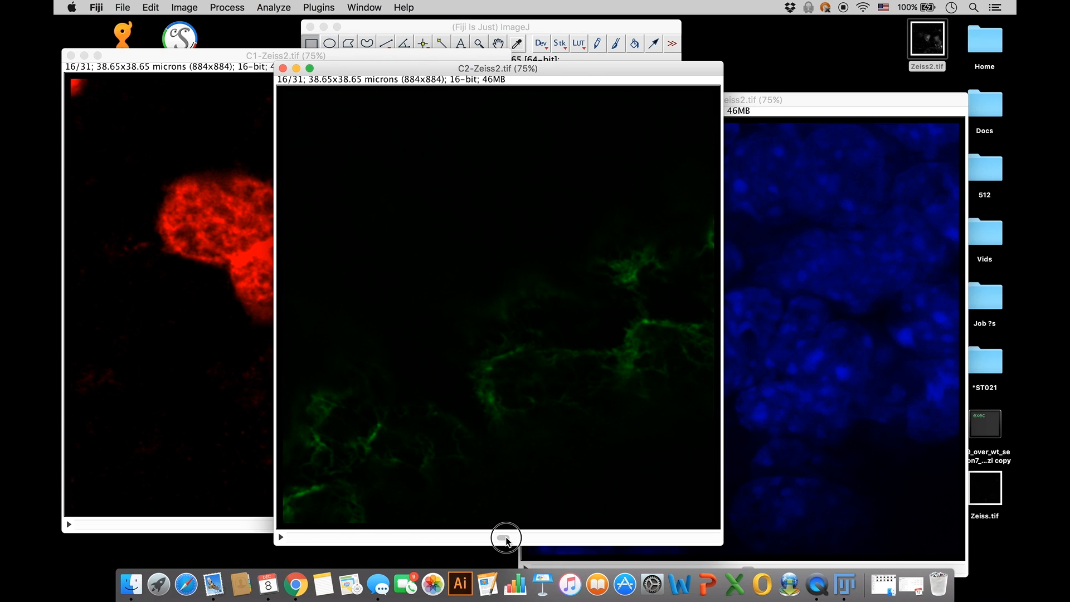
left_click_drag(505, 537, 474, 537)
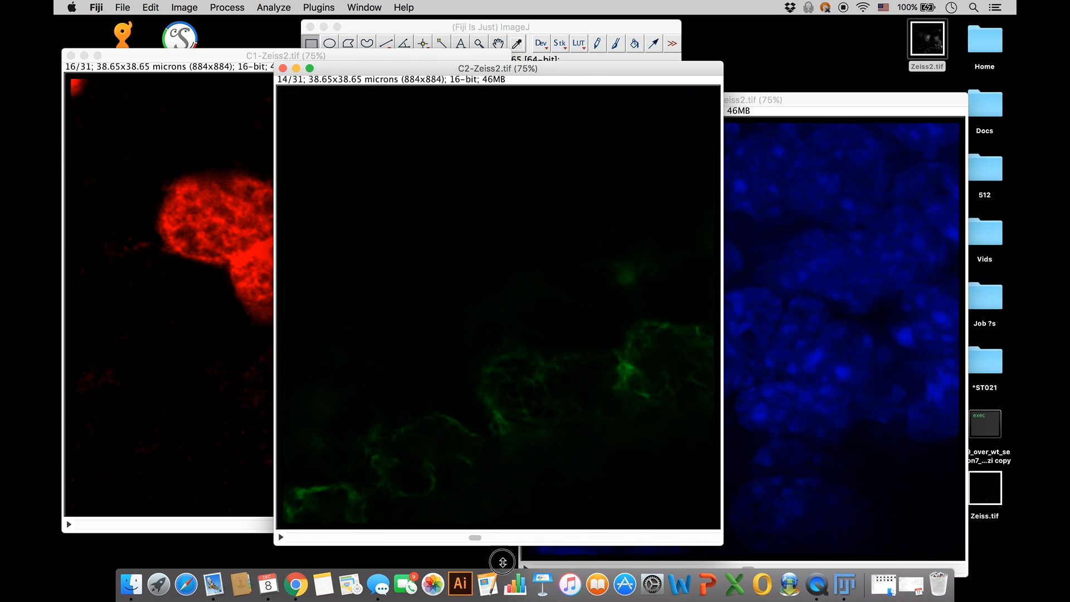